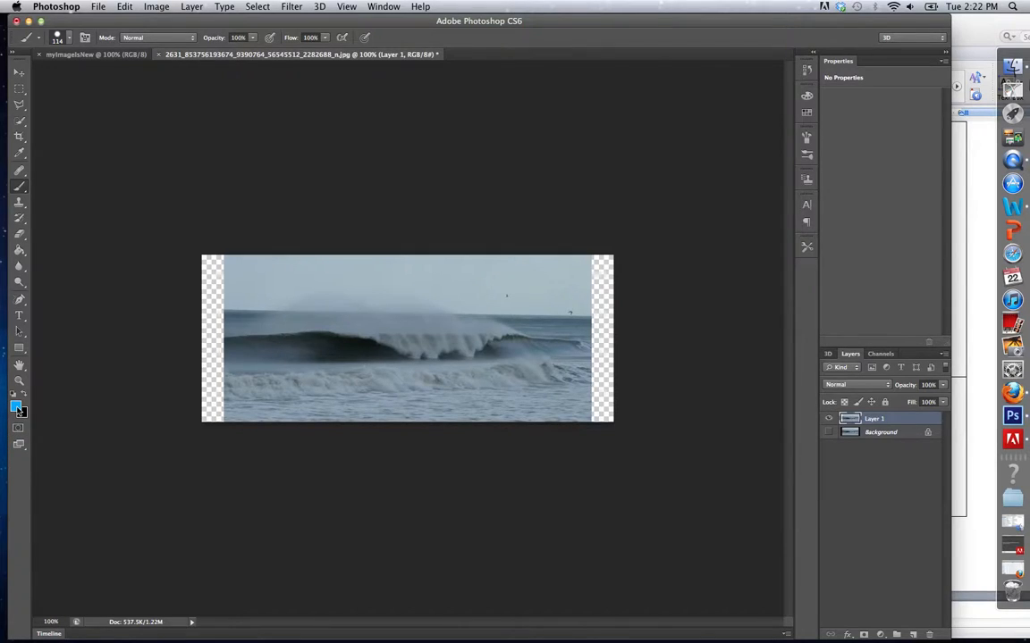
mouse_move(21, 411)
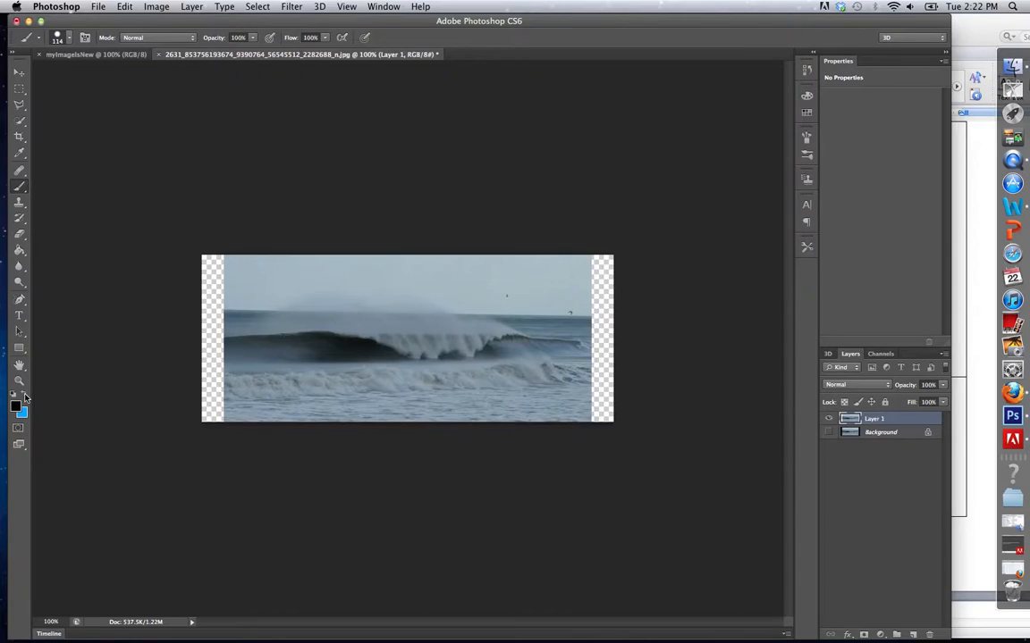
mouse_move(19, 401)
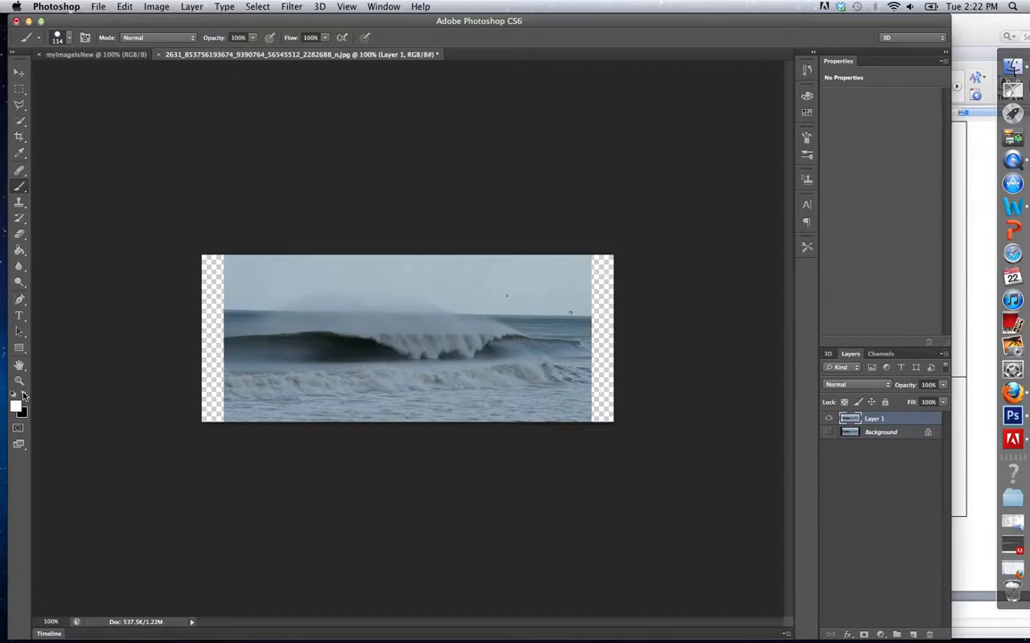
mouse_move(19, 397)
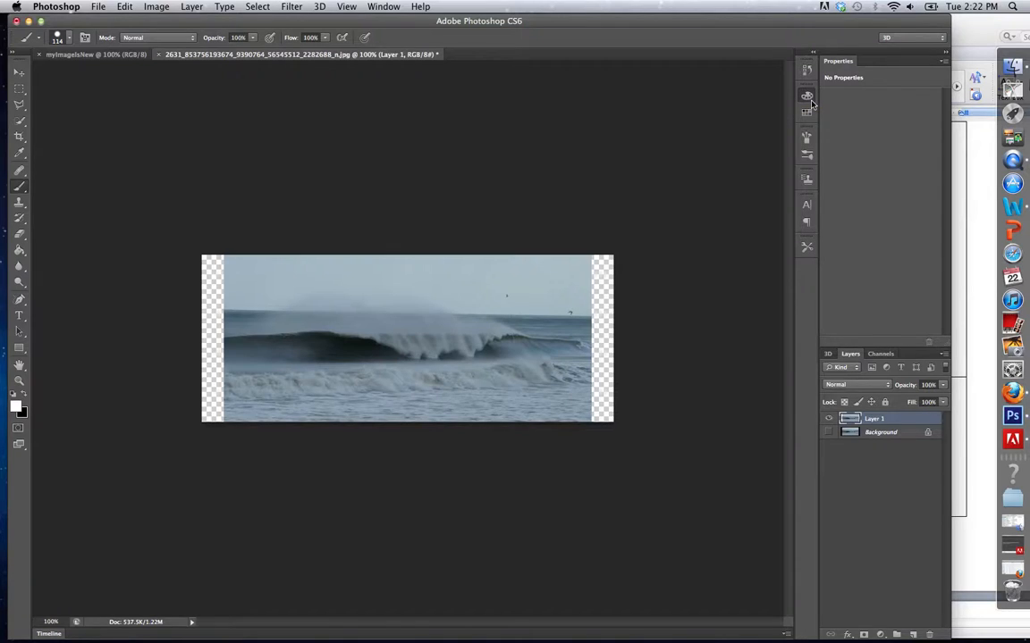
Show the Color panel from the Window menu and switch it to the Swatches grid
left_click(806, 96)
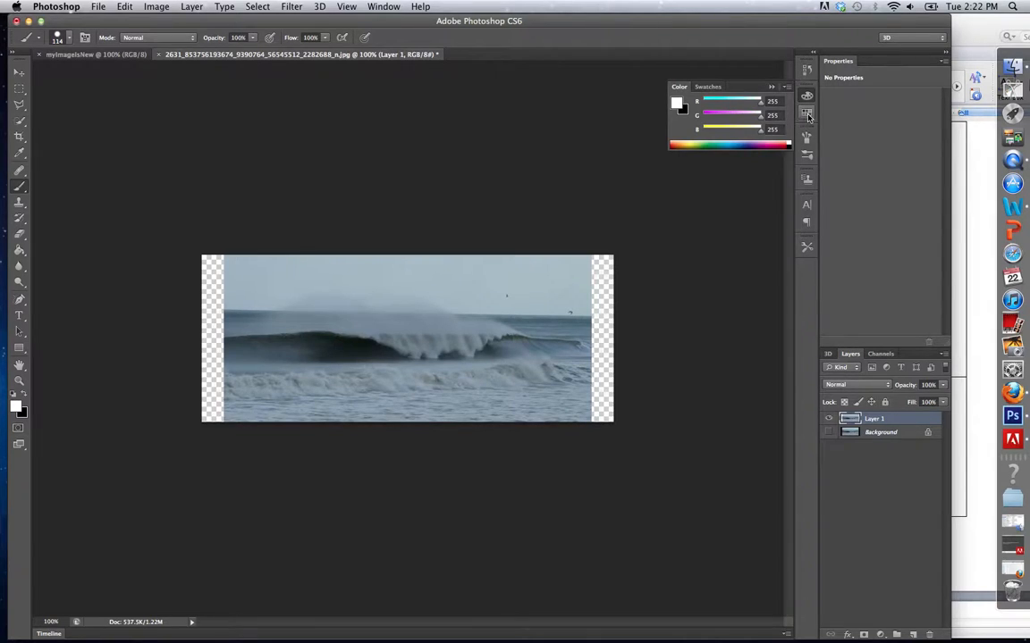
left_click(706, 85)
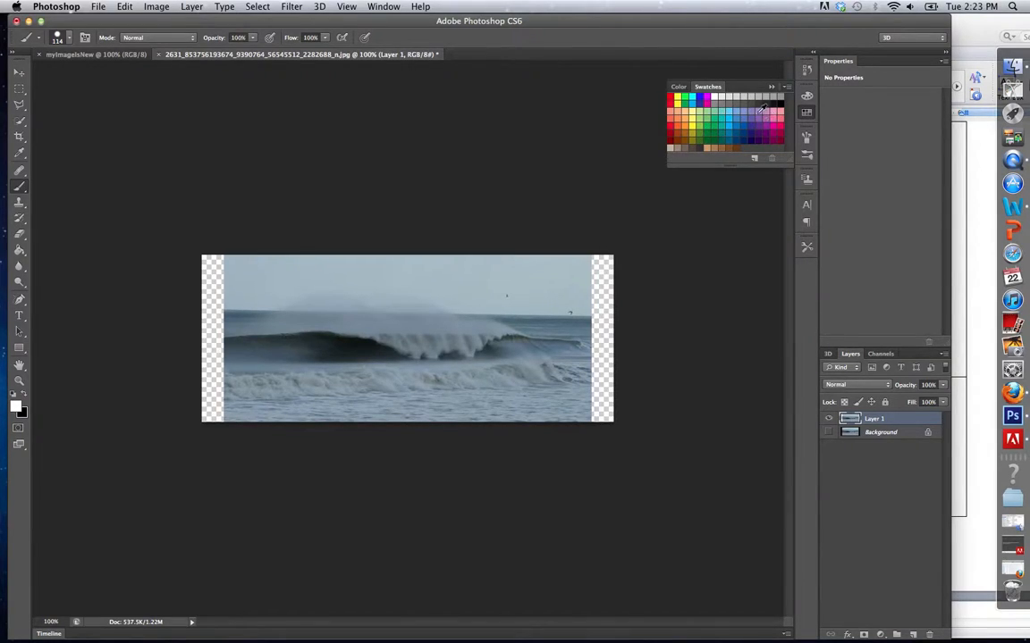
mouse_move(757, 110)
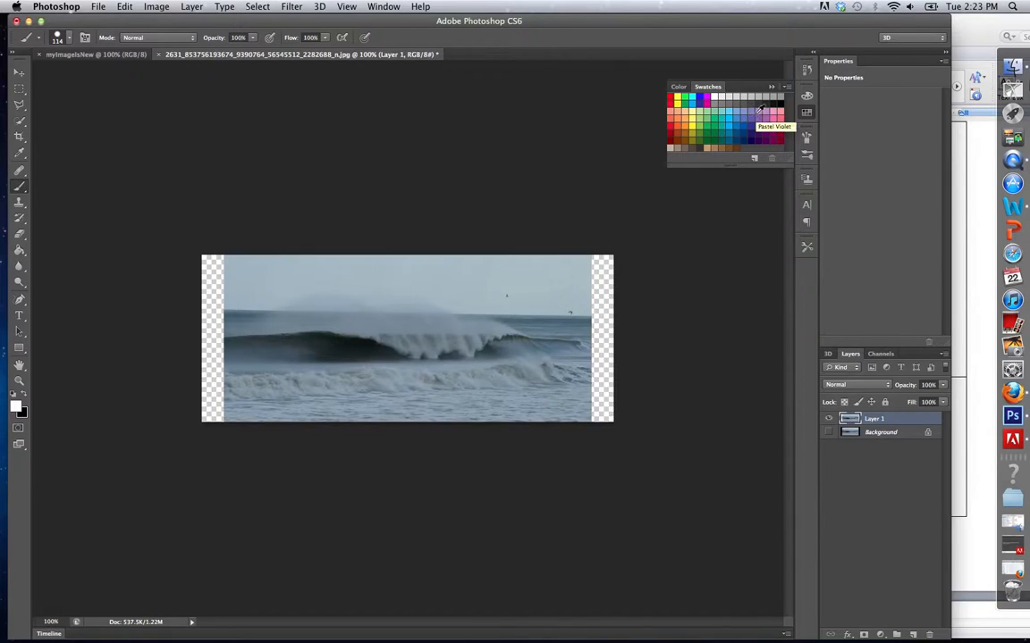
mouse_move(708, 125)
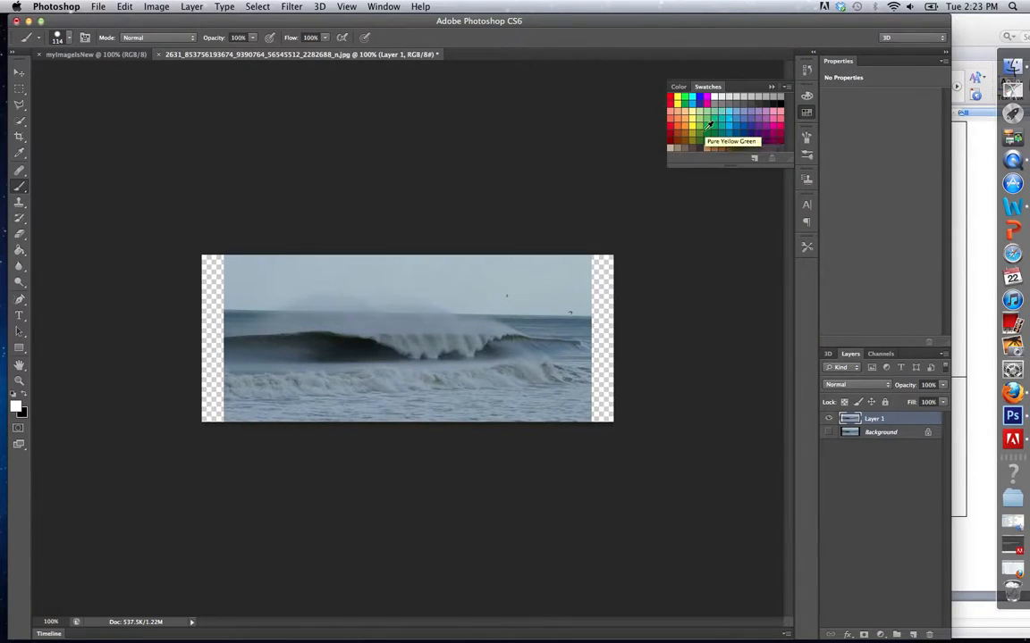
mouse_move(681, 146)
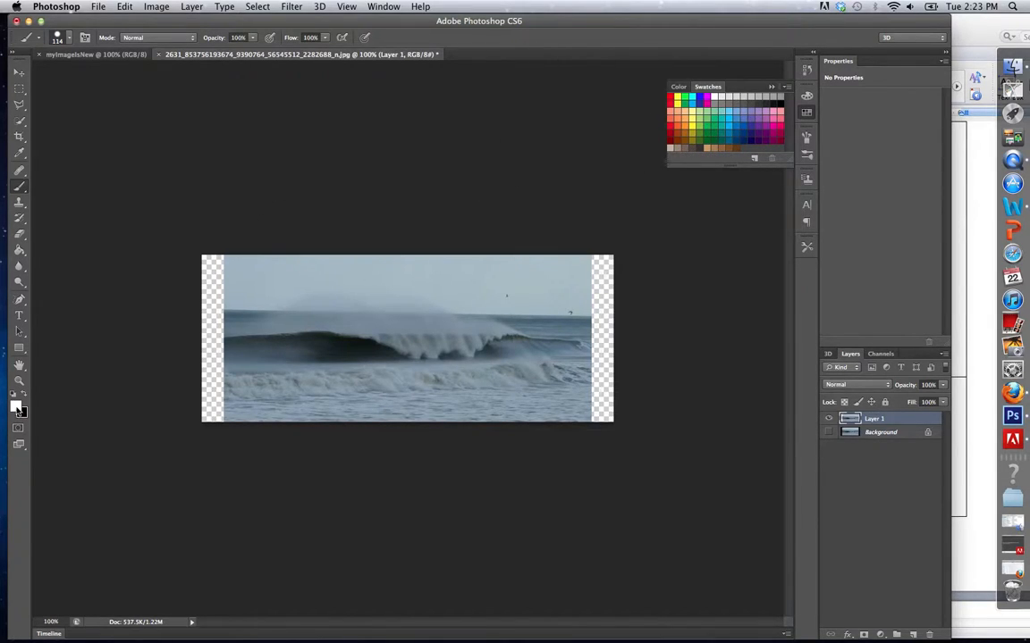
left_click(14, 406)
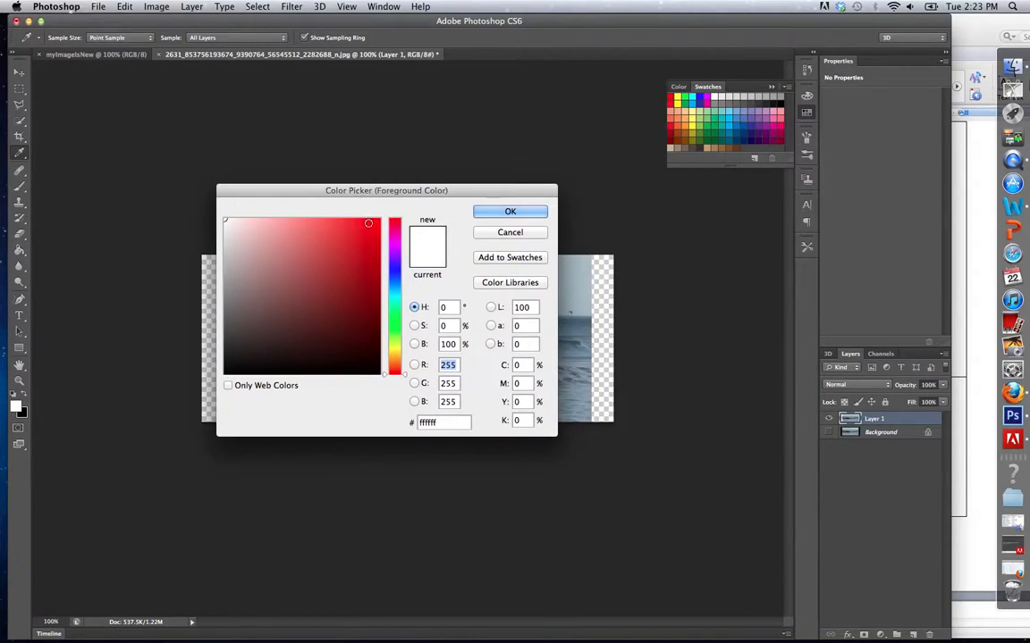
left_click(304, 274)
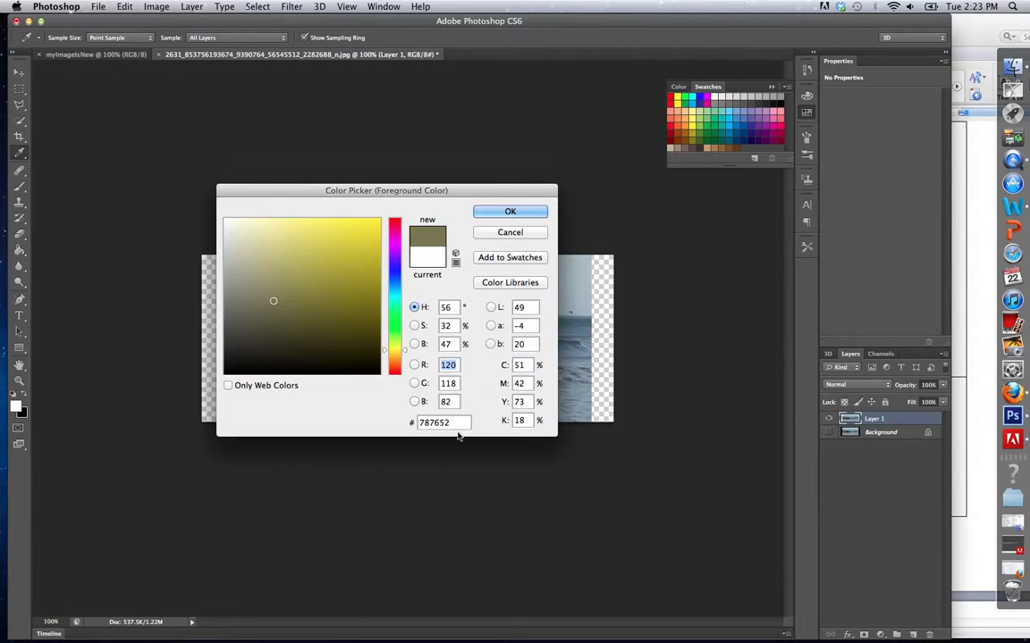
left_click(437, 422)
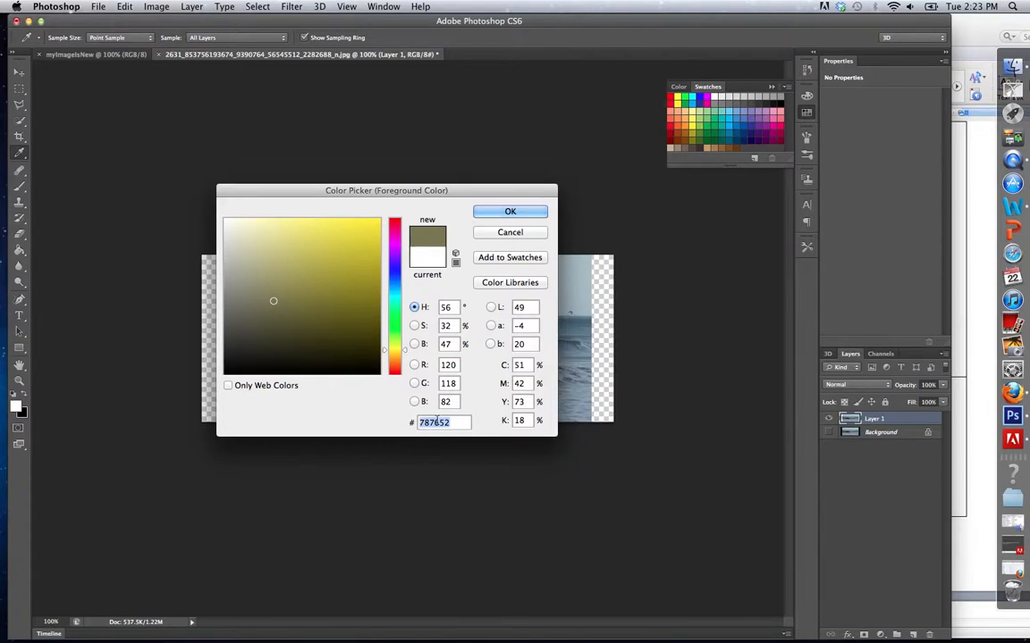
left_click(229, 387)
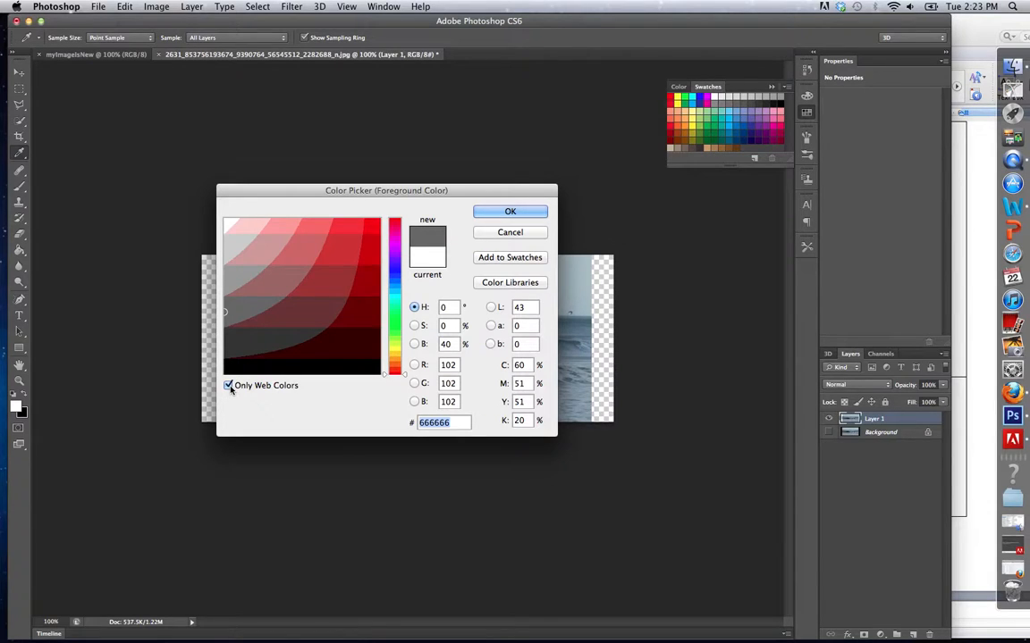
left_click(229, 387)
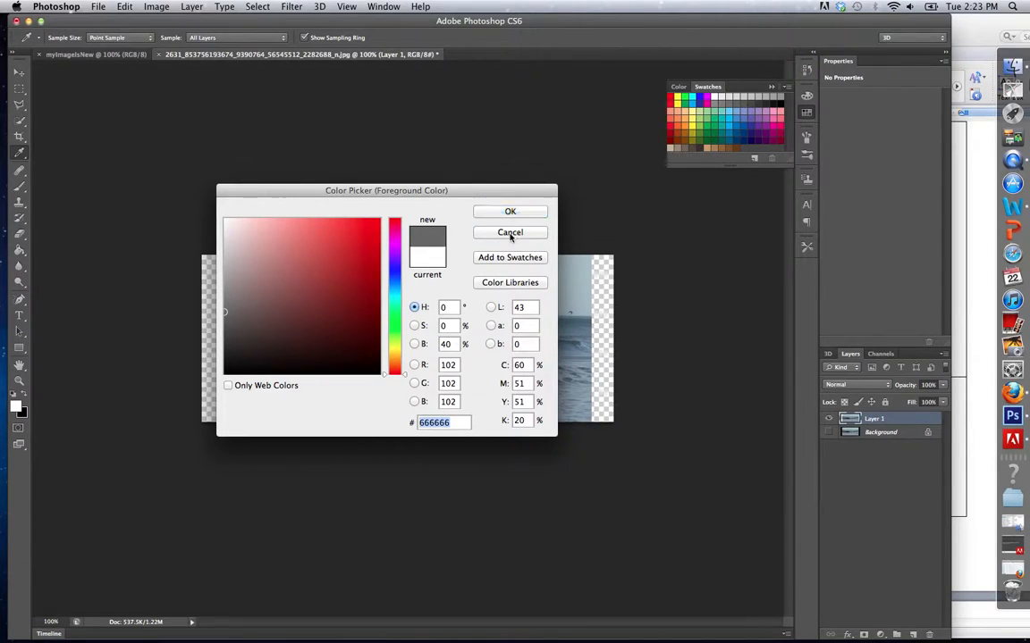
left_click(509, 233)
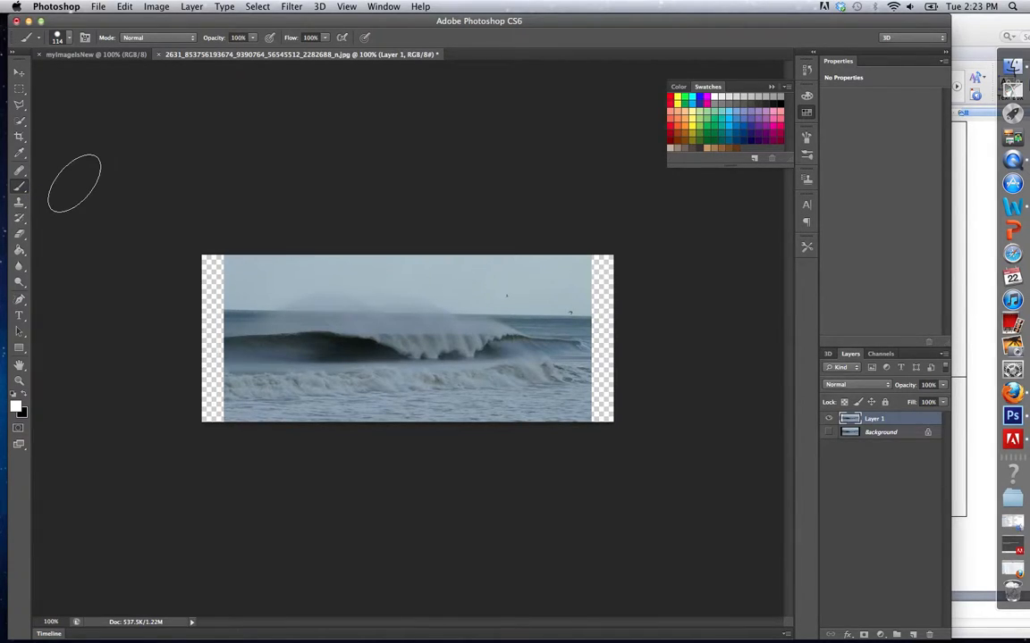
mouse_move(75, 150)
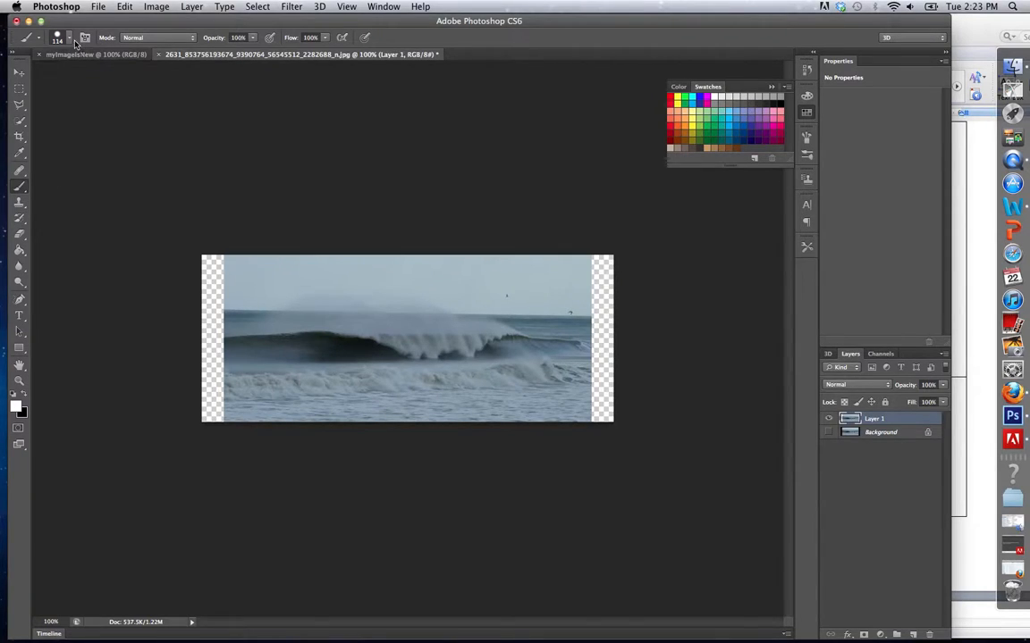
left_click(807, 114)
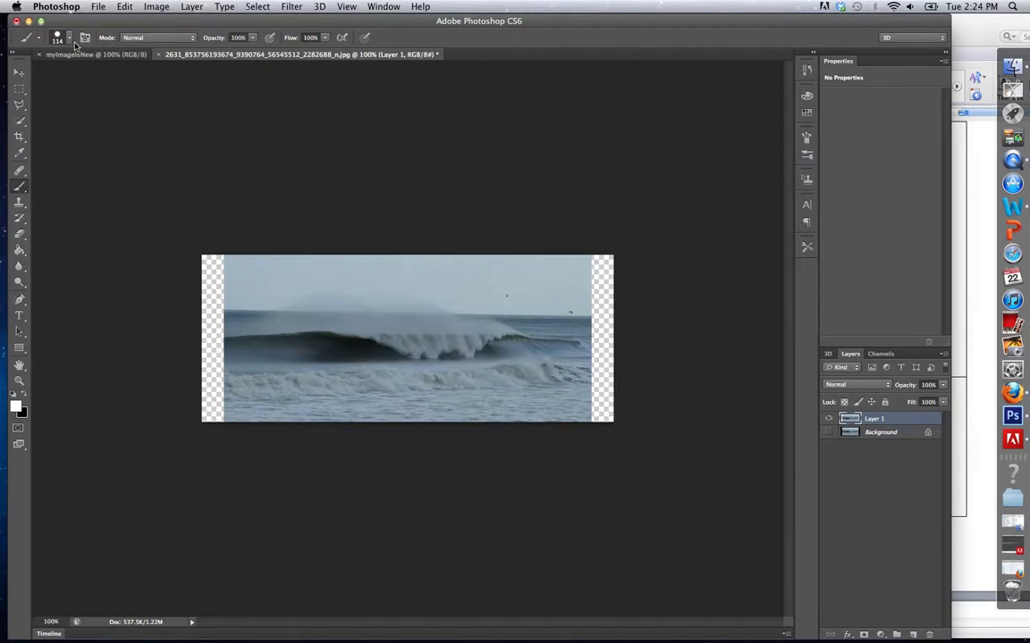
left_click(68, 38)
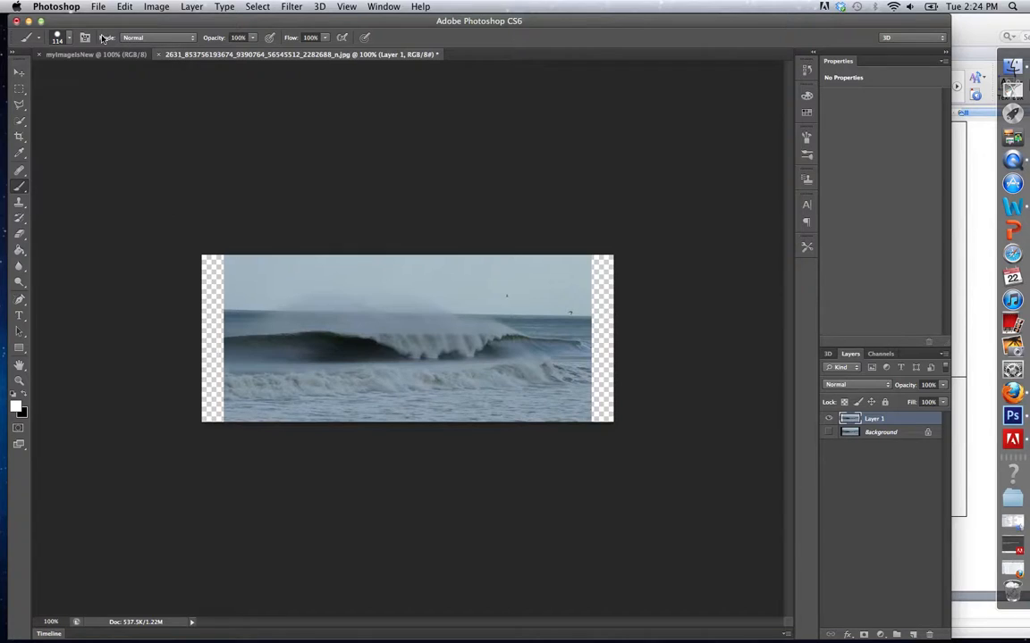
Review the brush's Scattering and Dual Brush options, then scroll through the Brush Presets list
left_click(86, 37)
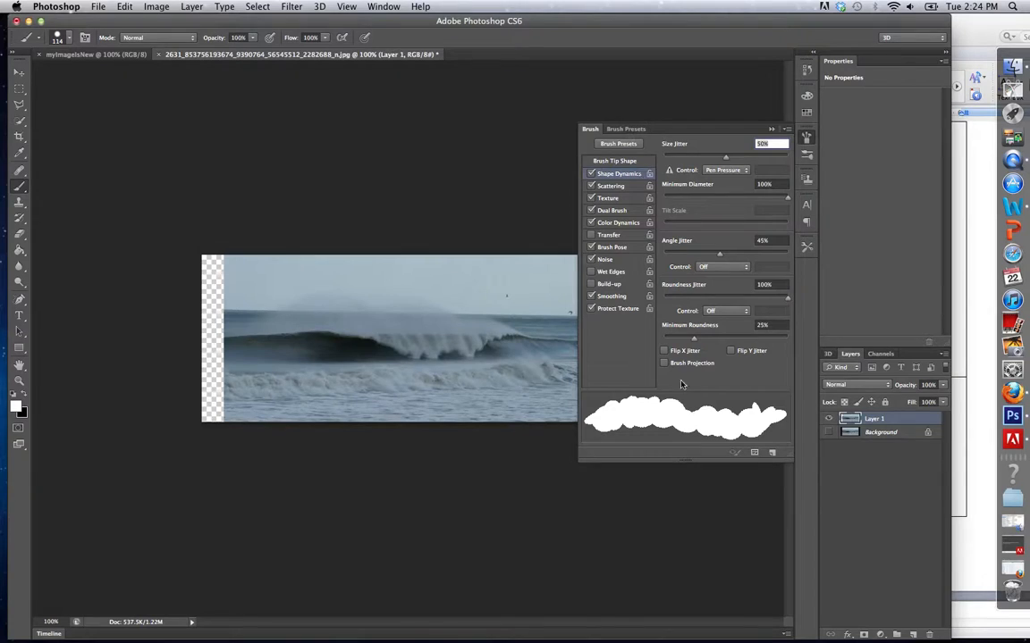
mouse_move(675, 418)
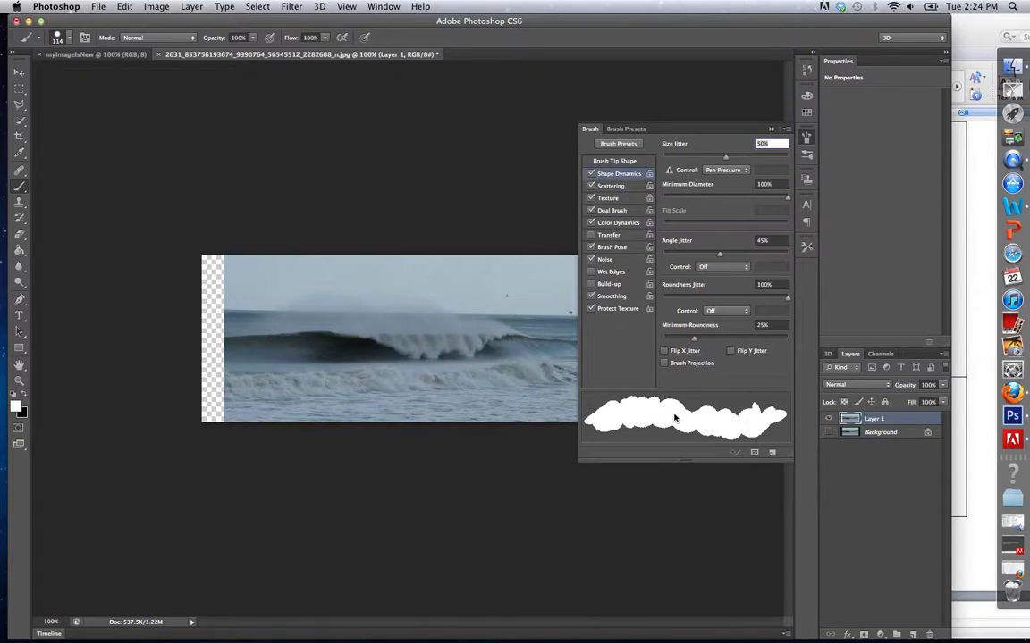
mouse_move(634, 158)
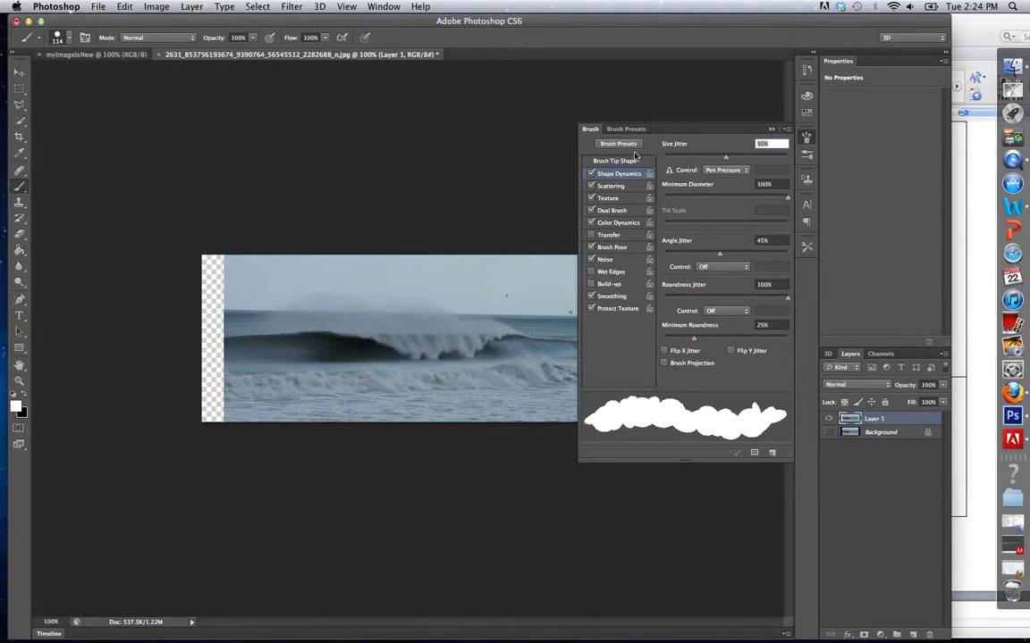
left_click(611, 186)
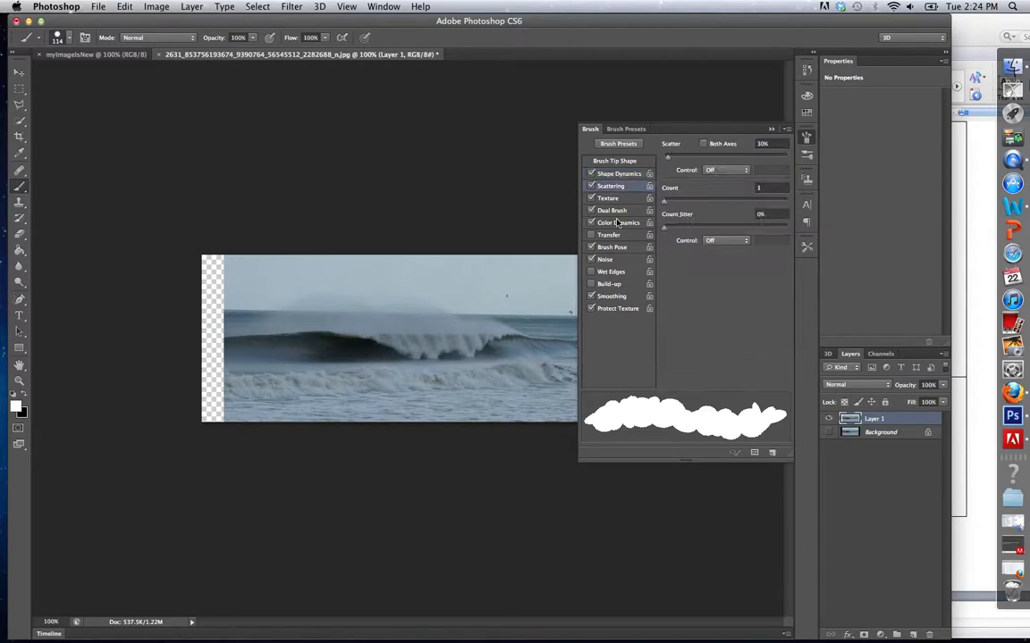
left_click(611, 211)
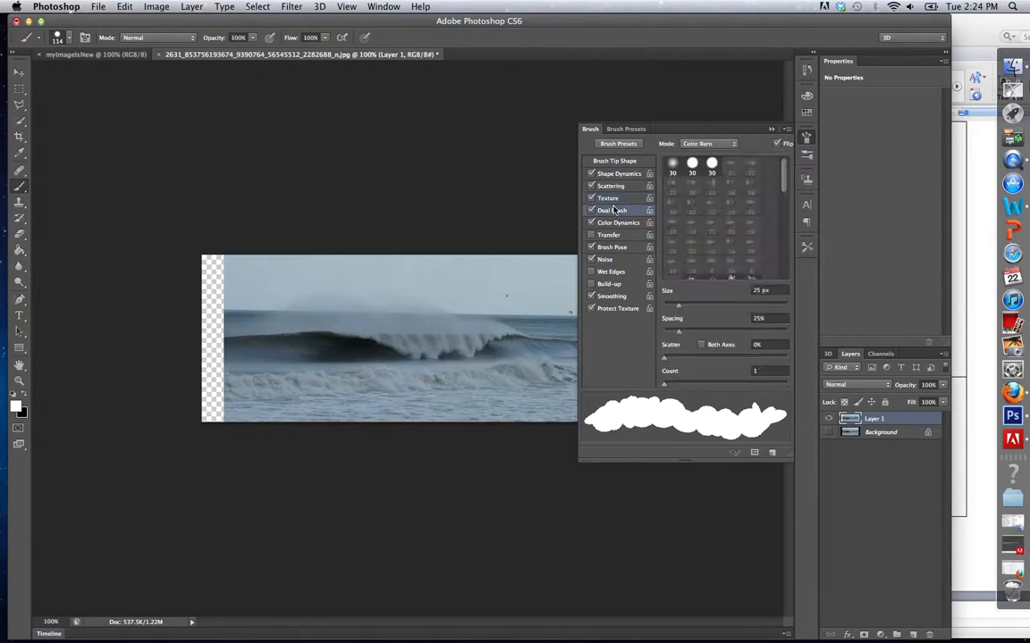
left_click(626, 128)
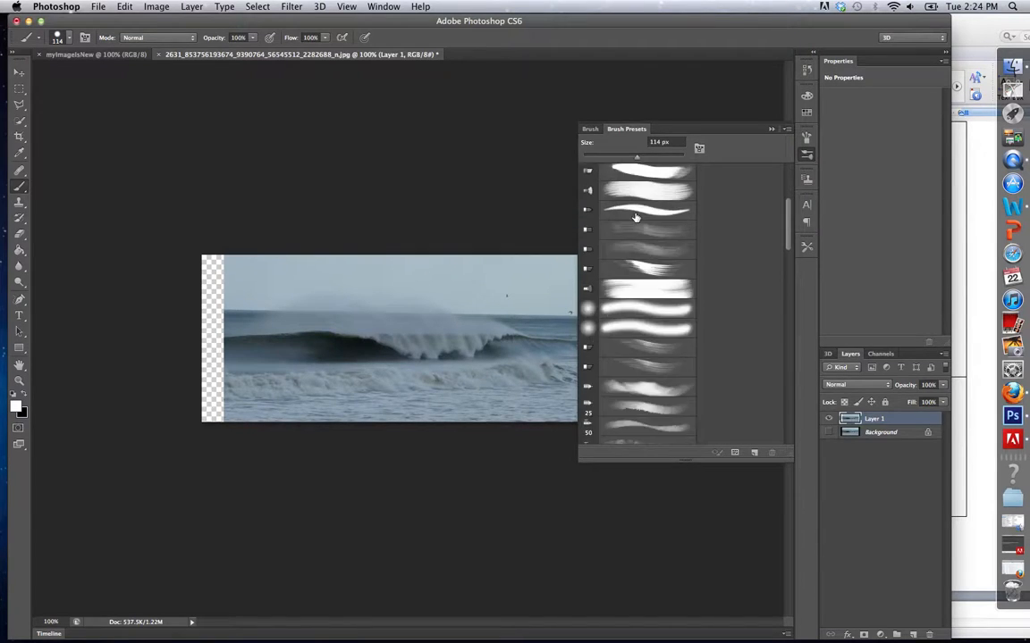
scroll("down", 3)
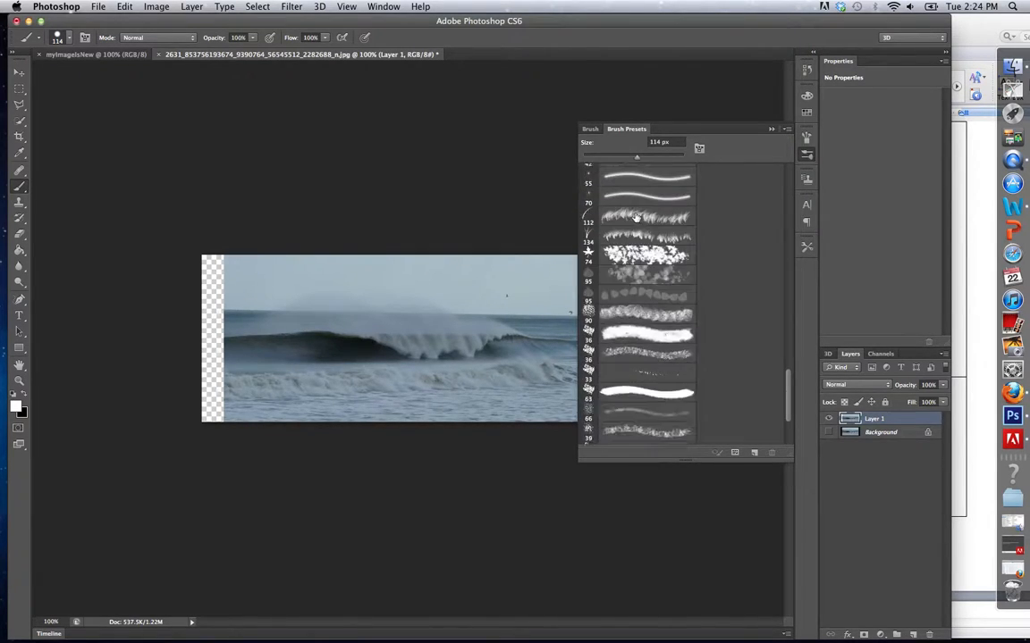
scroll("down", 3)
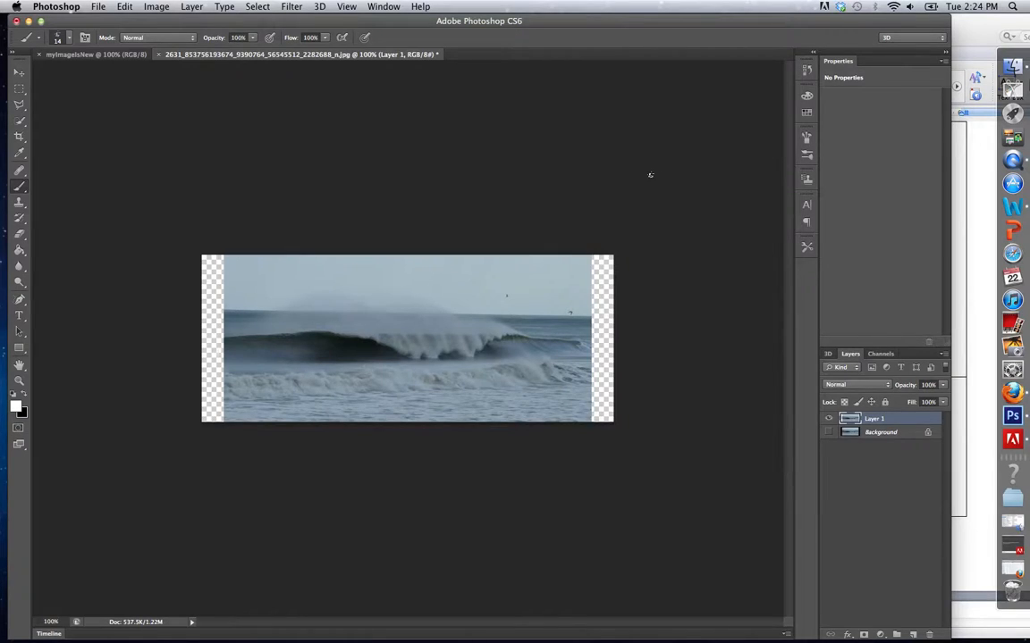
mouse_move(447, 281)
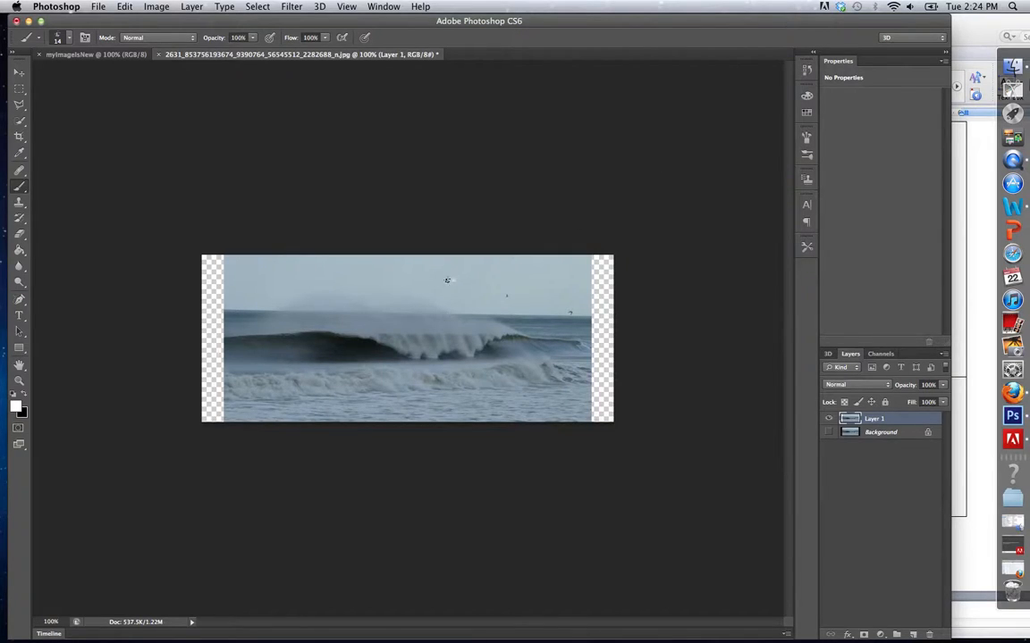
Paint two looping white strokes across the wave on Layer 1 with the Brush tool
left_click_drag(455, 283, 384, 375)
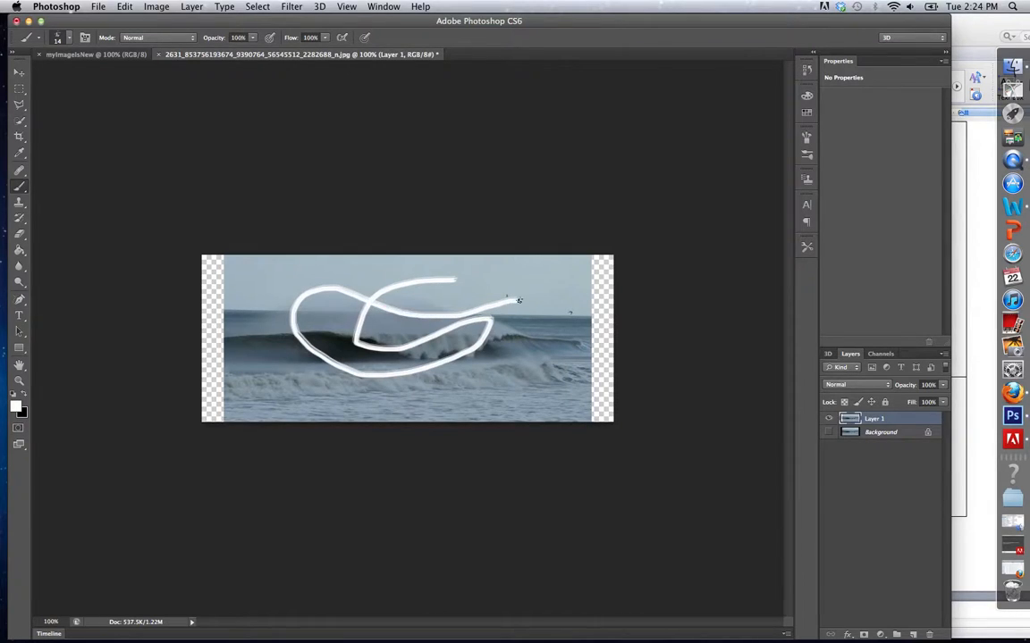
left_click_drag(504, 300, 522, 322)
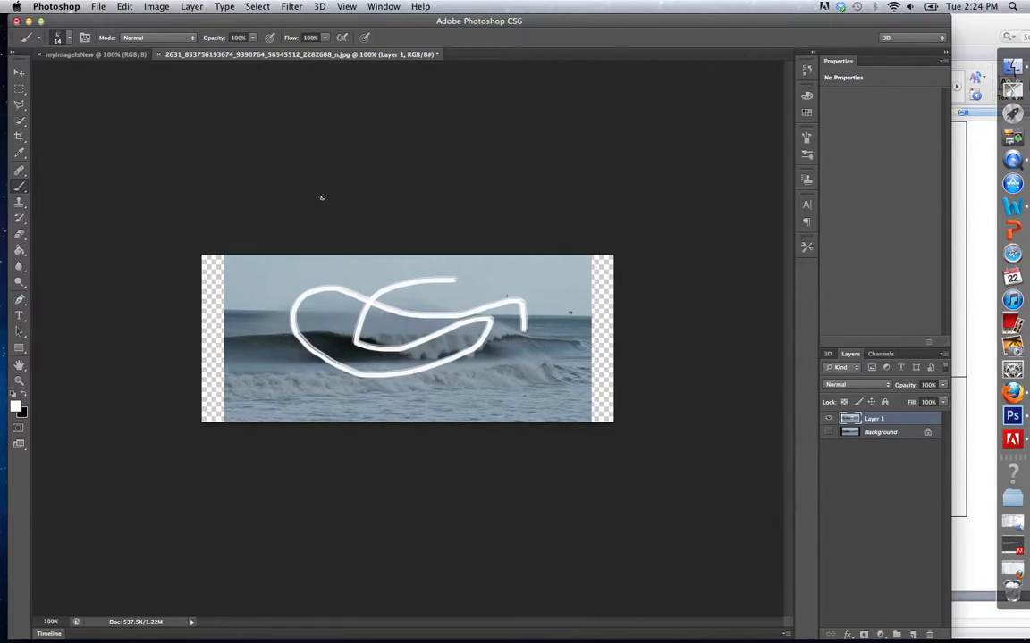
left_click(159, 38)
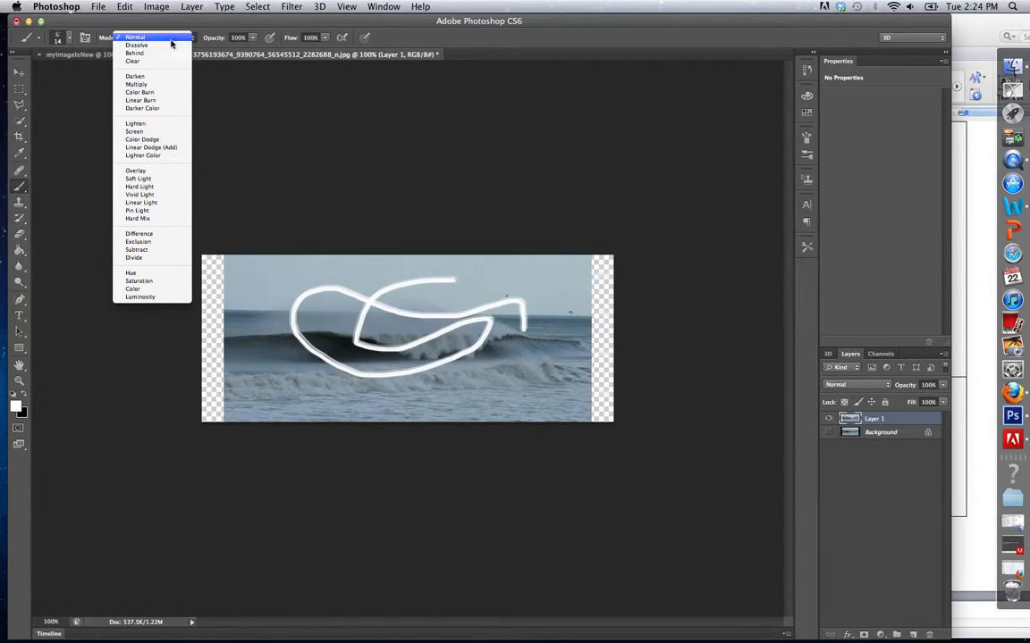
Keep the brush blending mode on Normal before lowering opacity for the faint stroke
left_click(158, 36)
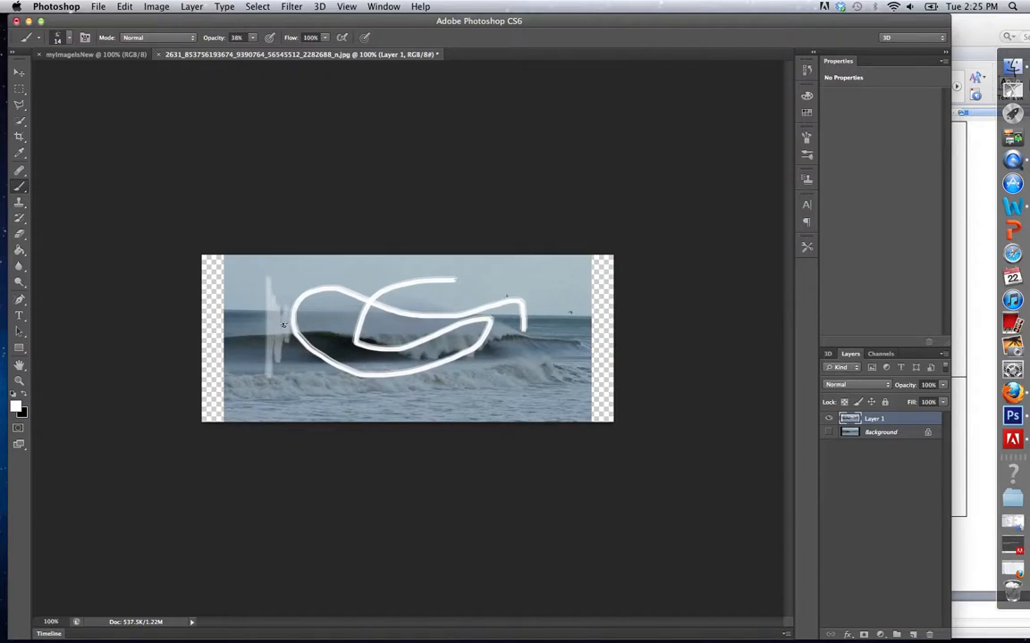
mouse_move(268, 340)
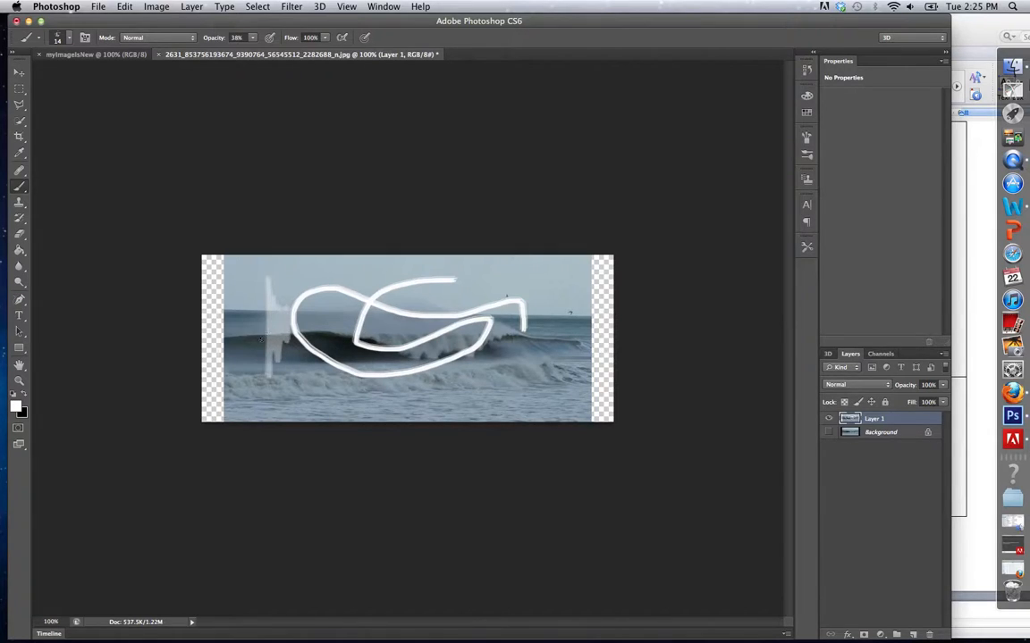
mouse_move(261, 337)
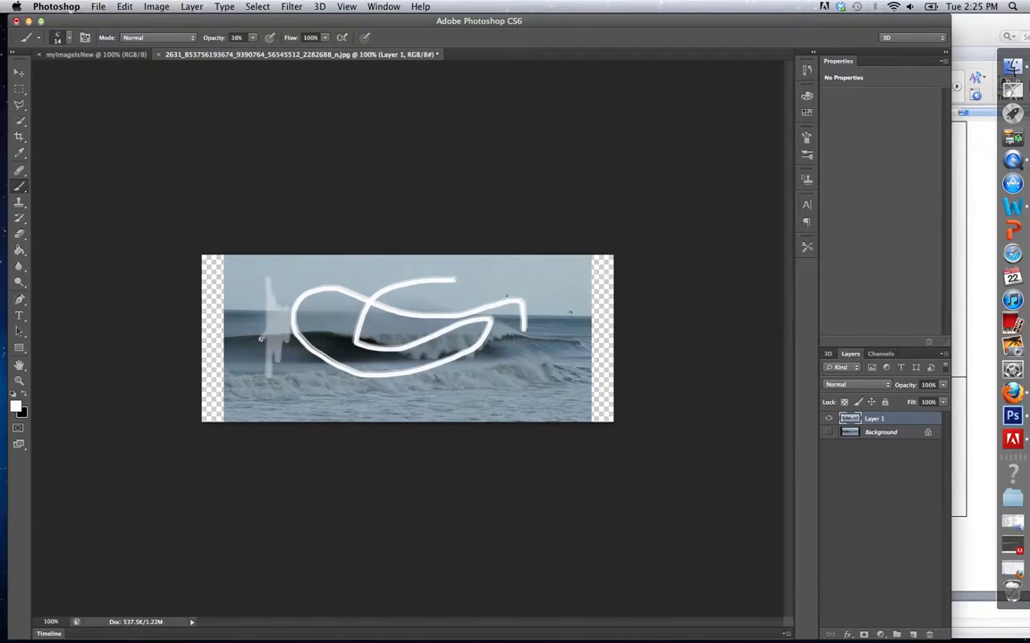
mouse_move(268, 182)
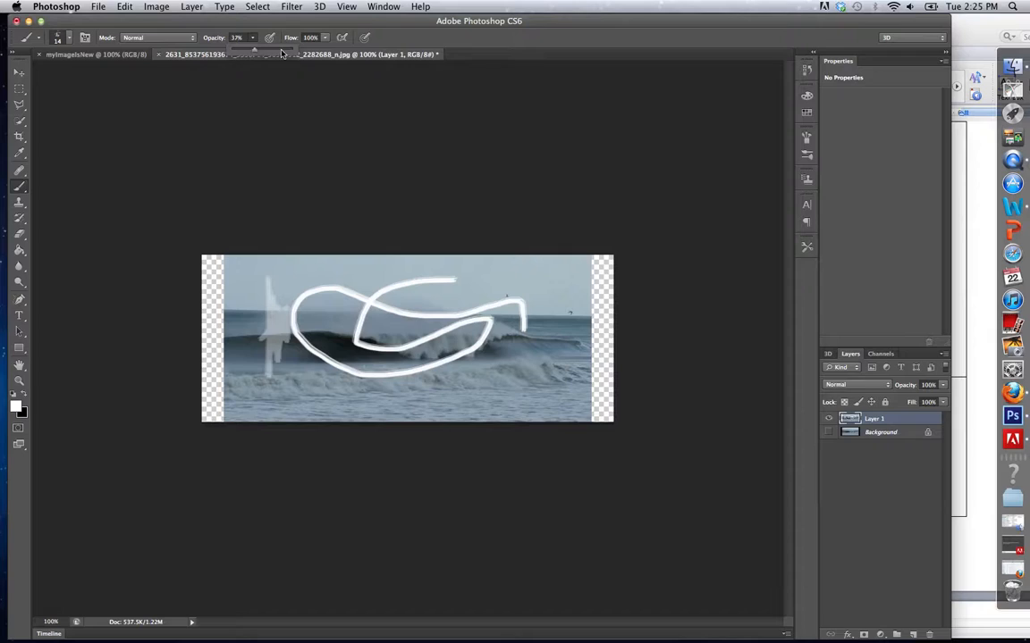
Switch from the Brush to the Pencil tool and check its 2 px tip size and hardness in the preset picker
left_click(18, 186)
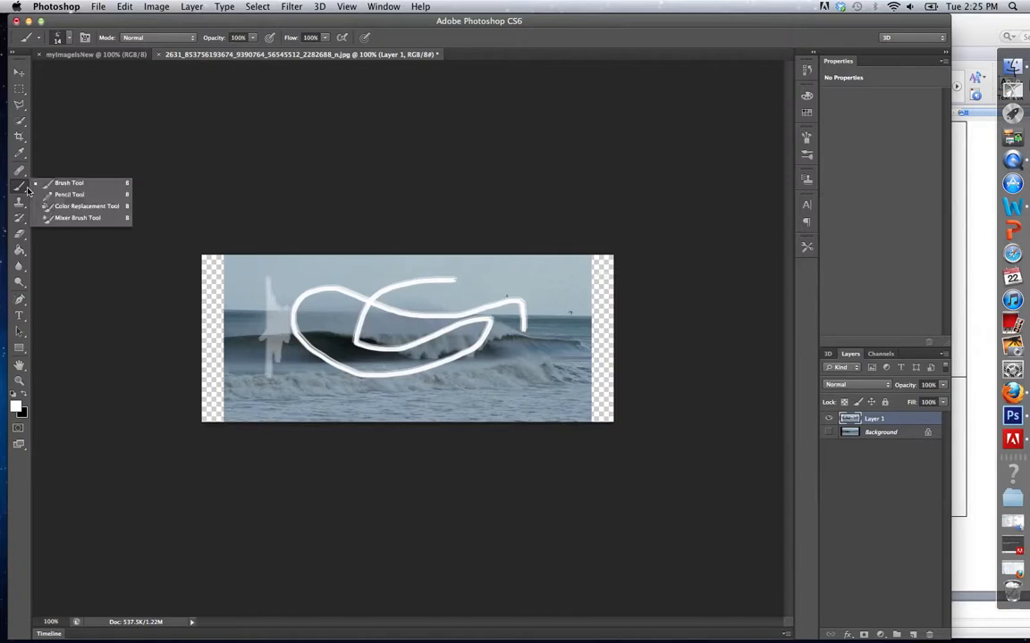
left_click(68, 193)
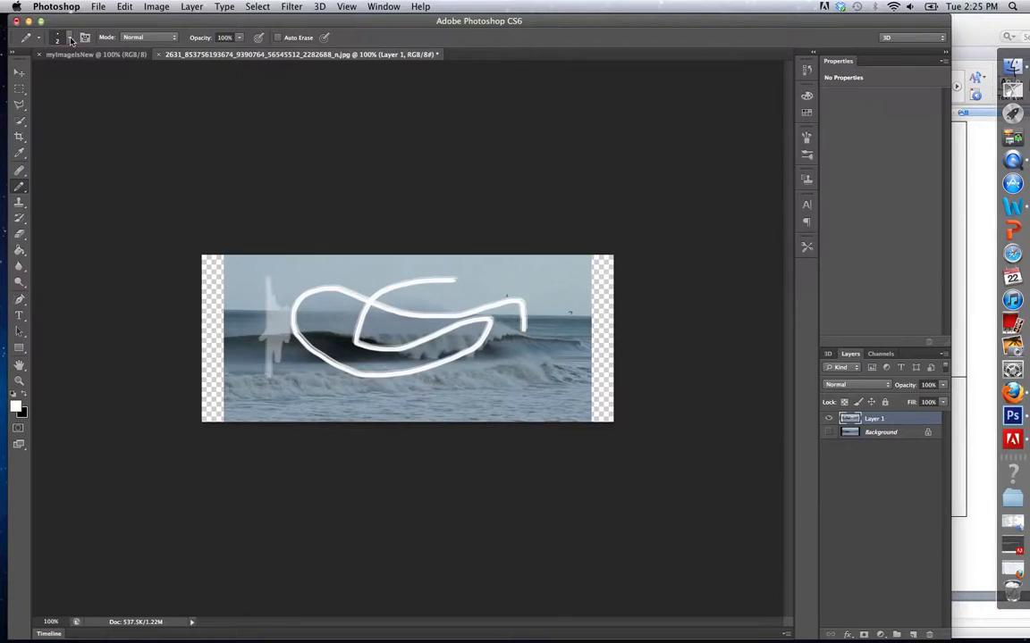
left_click(57, 38)
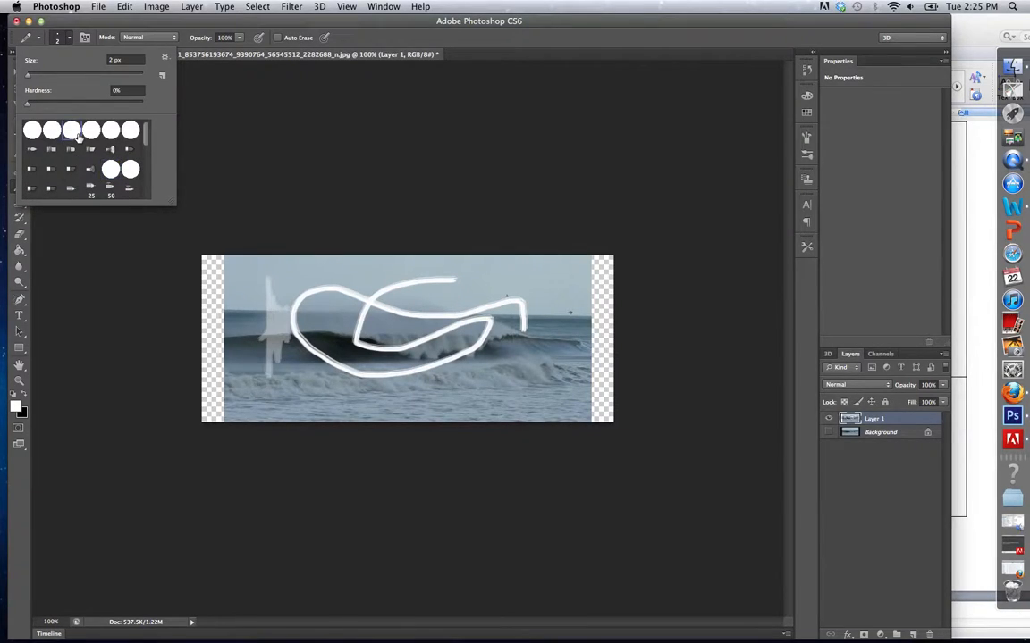
left_click(86, 37)
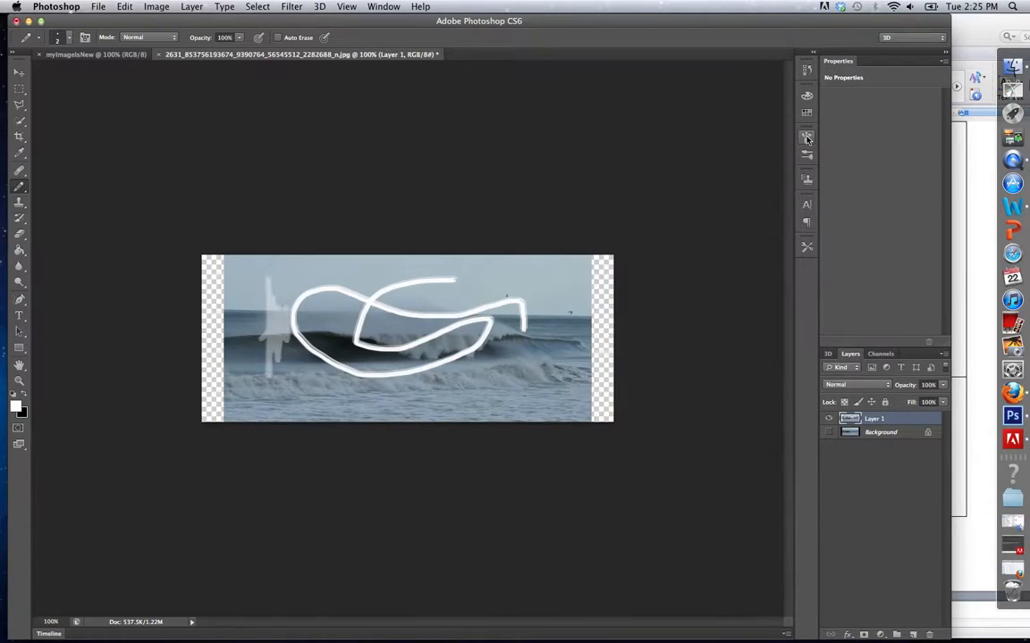
Show the pencil's full Brush panel and scroll through its preset brush tips
left_click(806, 135)
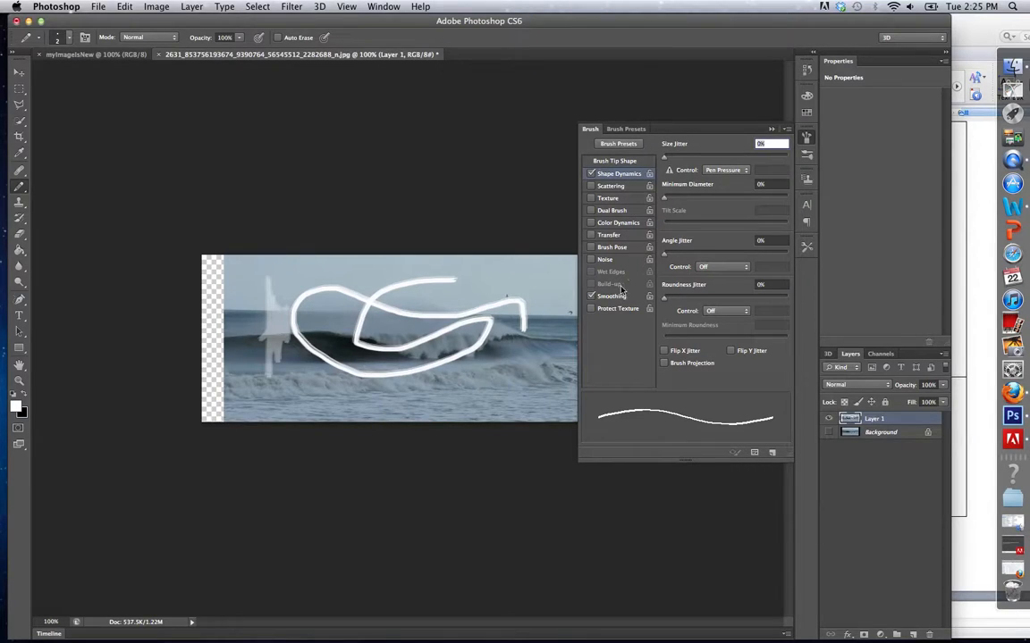
left_click(625, 129)
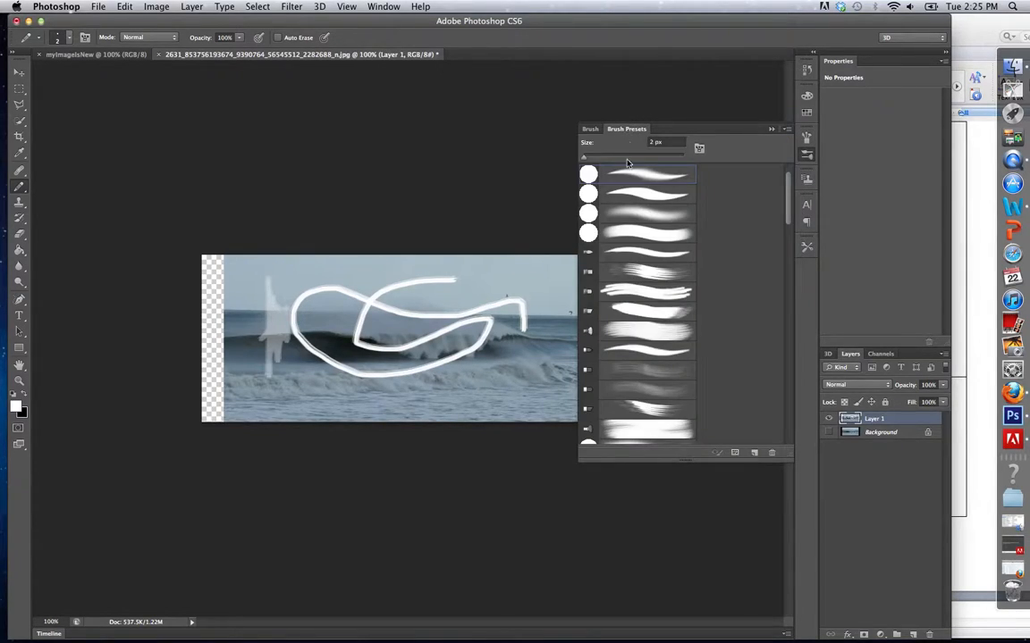
scroll("down", 3)
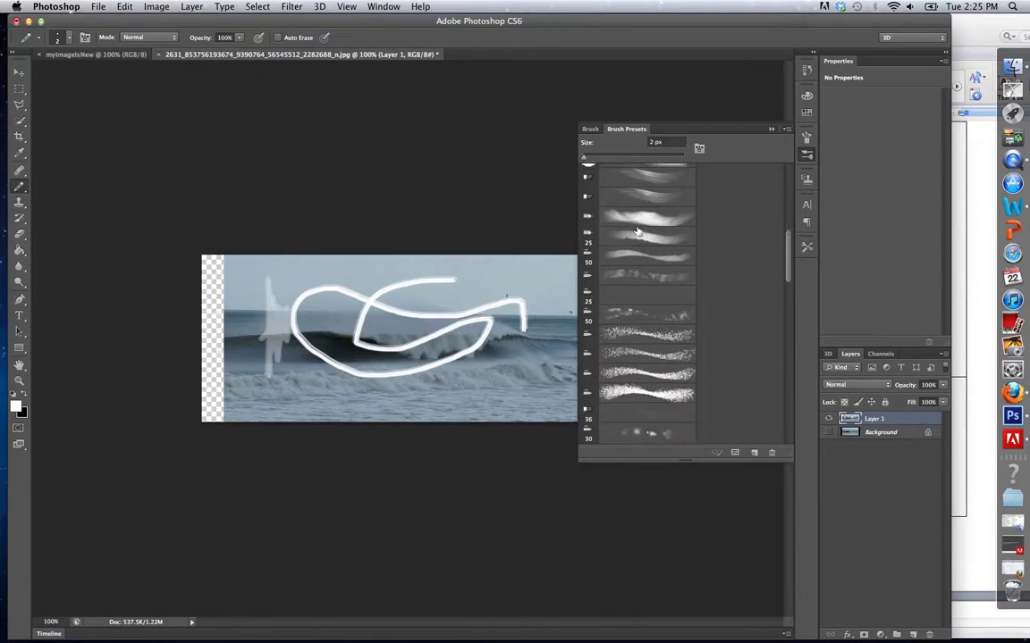
scroll("down", 3)
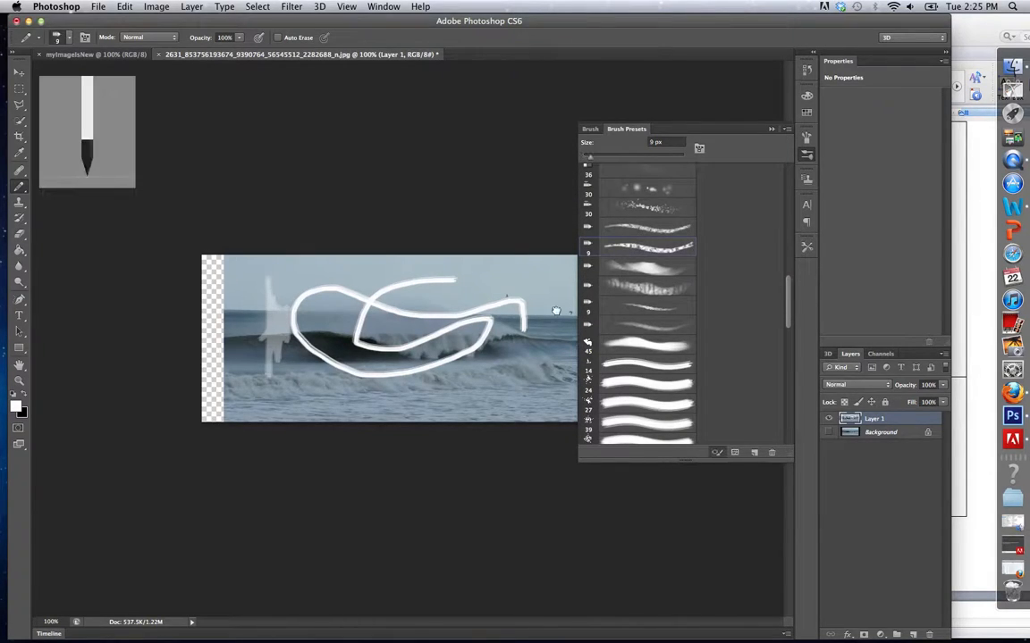